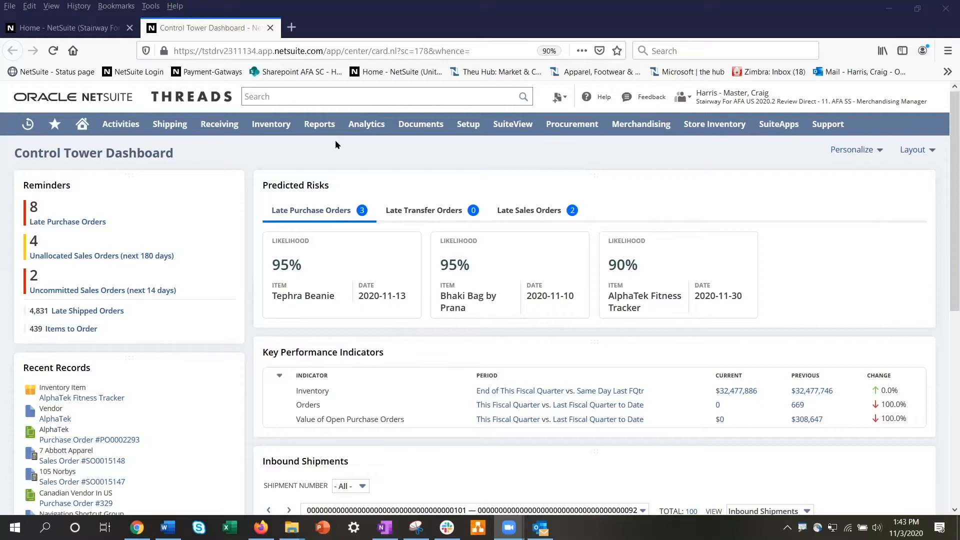
mouse_move(859, 72)
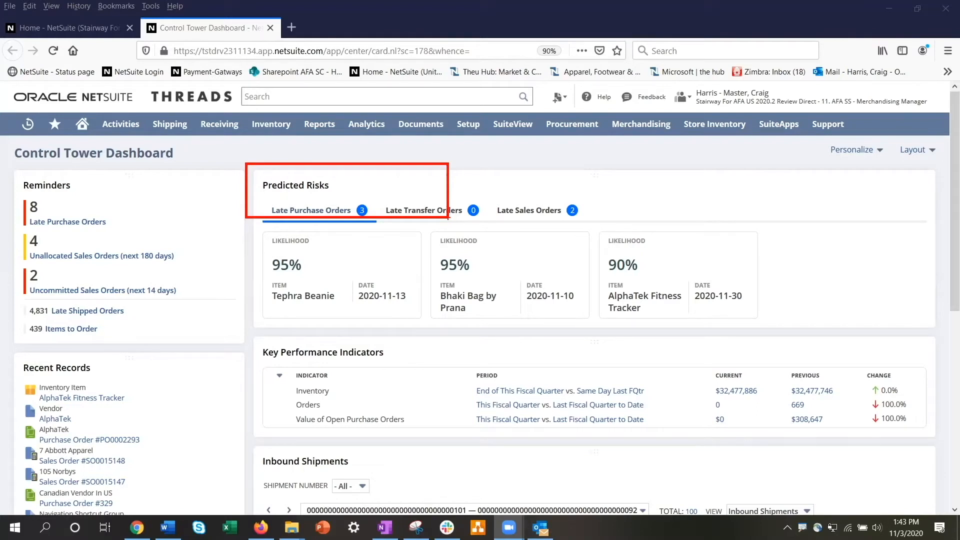
mouse_move(335, 144)
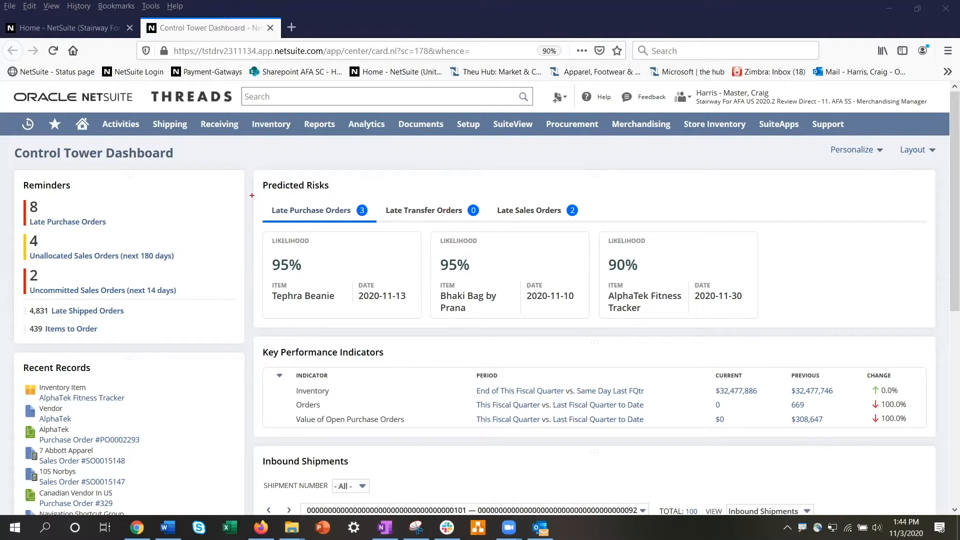
Open the 90% late purchase order risk card for AlphaTek Fitness Tracker.
left_click(310, 210)
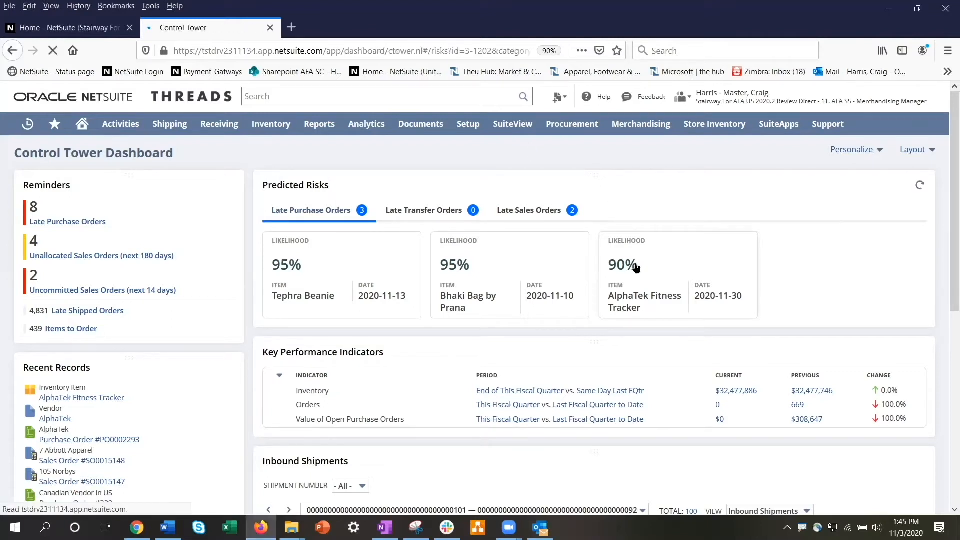
Expand PO0002293 to show the 5-days-earlier reschedule recommendation and view its current snapshot.
left_click(311, 210)
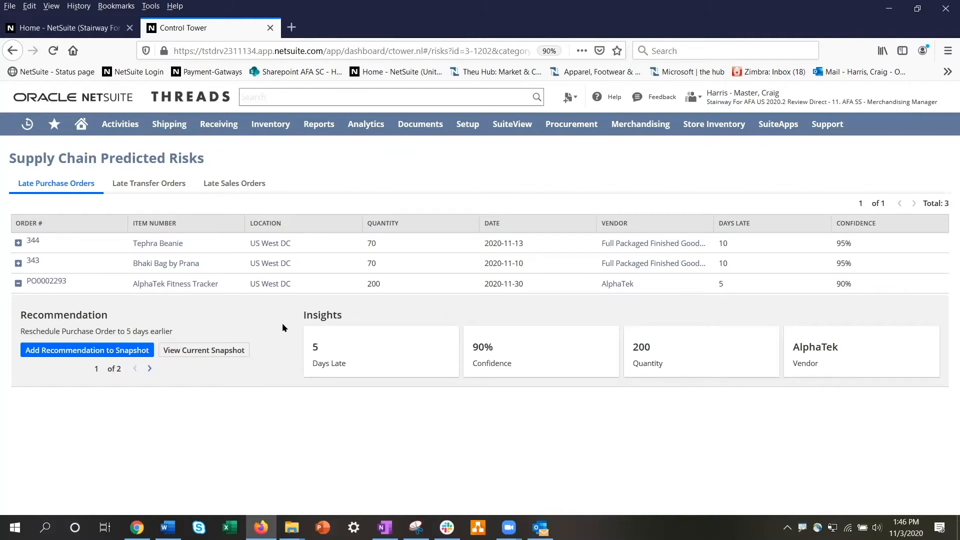
mouse_move(352, 329)
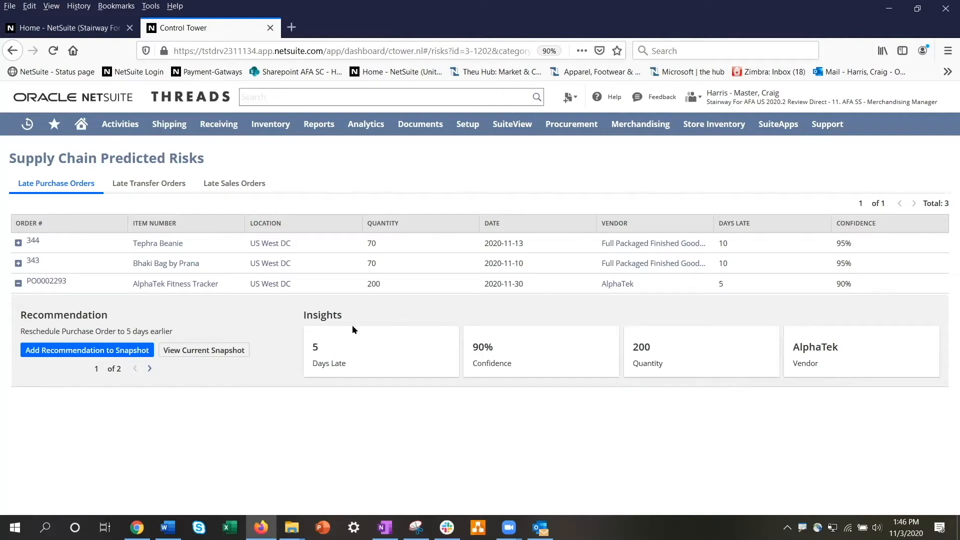
left_click(204, 349)
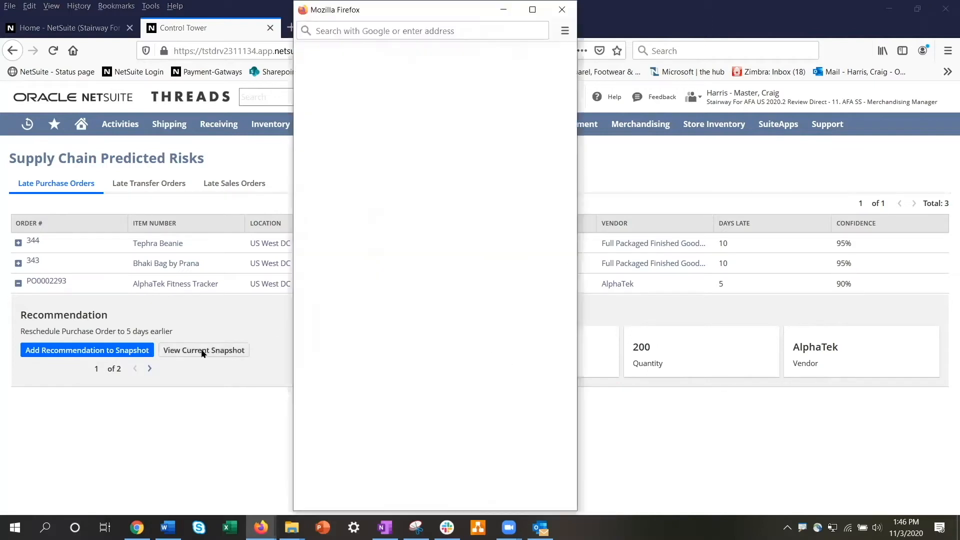
left_click(204, 350)
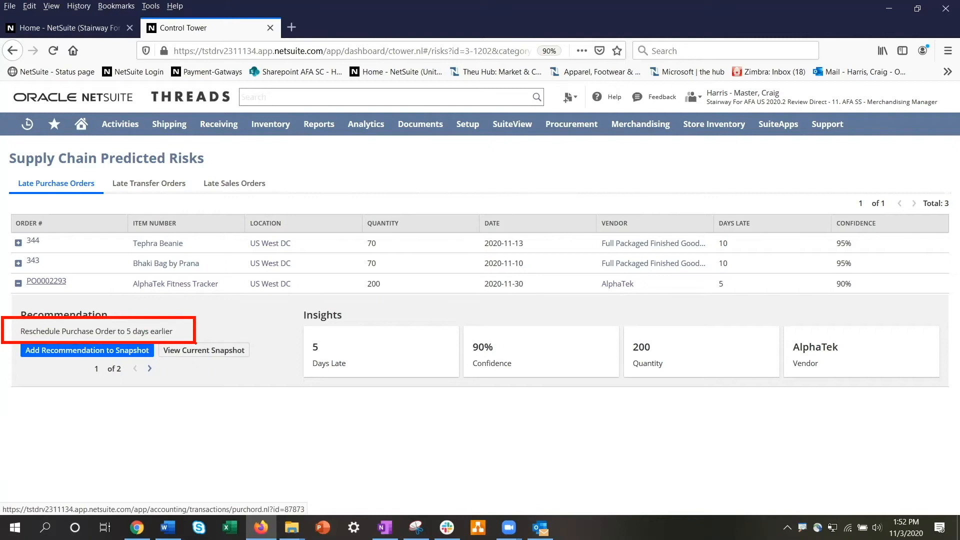
Review the vendor-change alternative, then add the 5-days-earlier reschedule recommendation to a simulation.
left_click(149, 368)
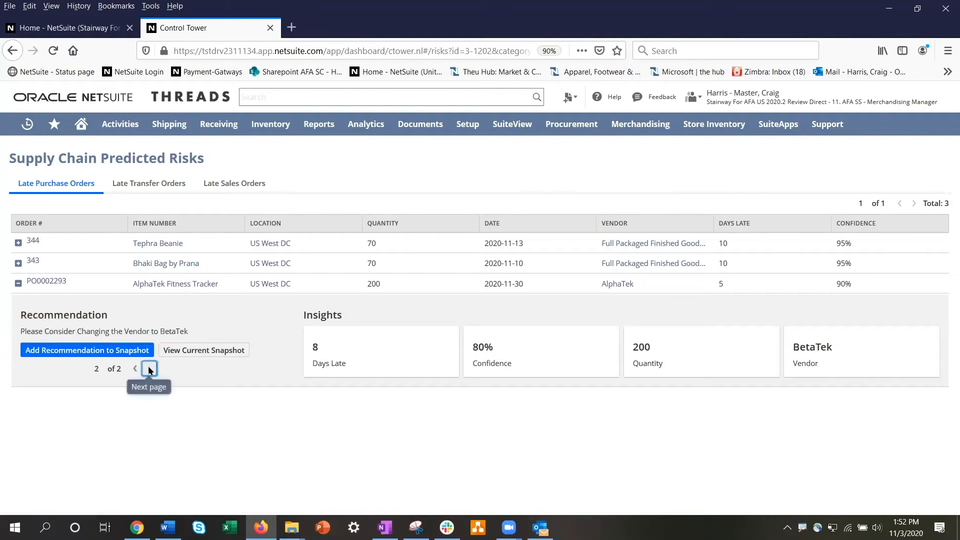
mouse_move(48, 340)
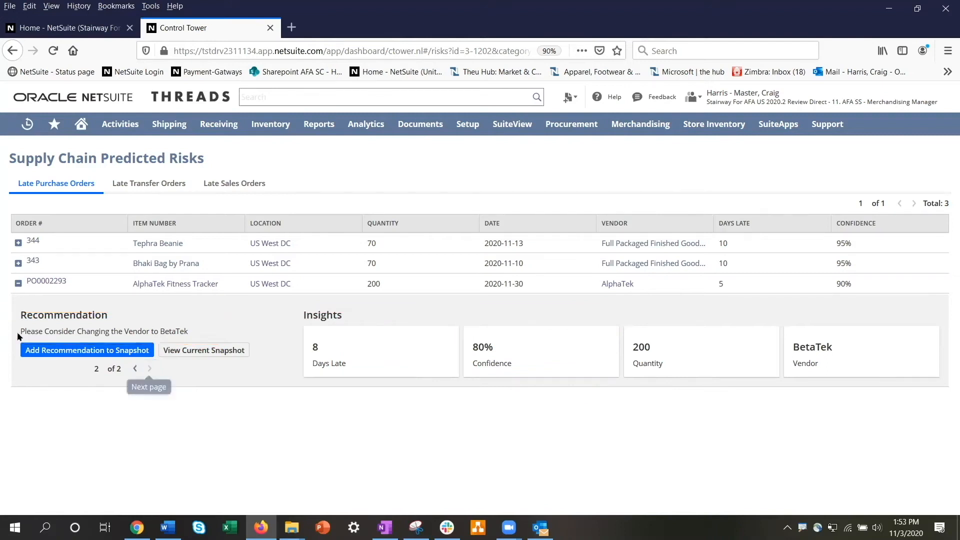
mouse_move(195, 400)
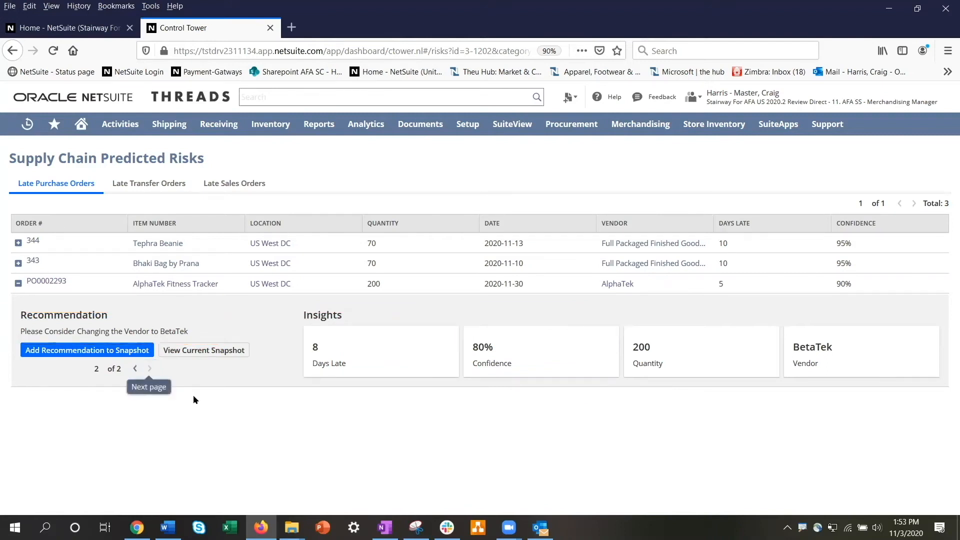
left_click(134, 368)
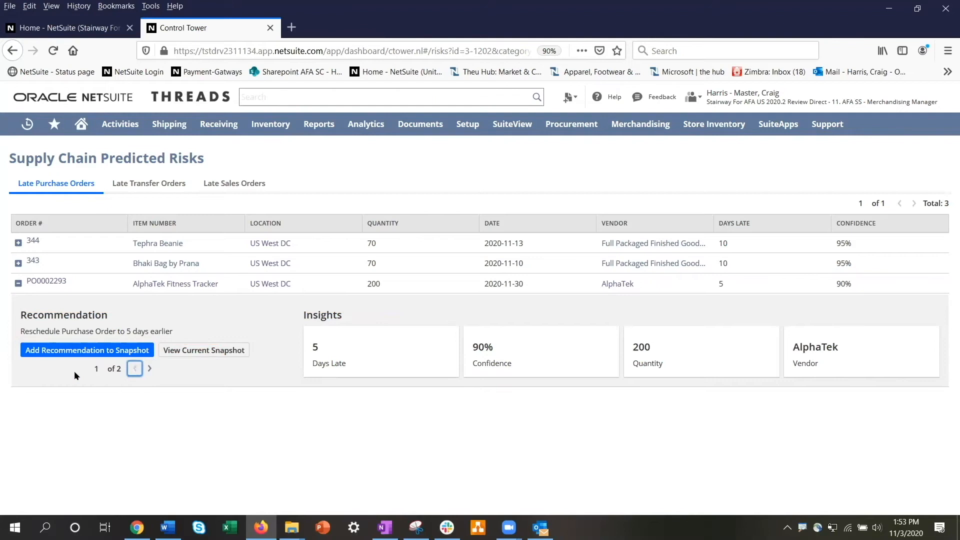
left_click(87, 350)
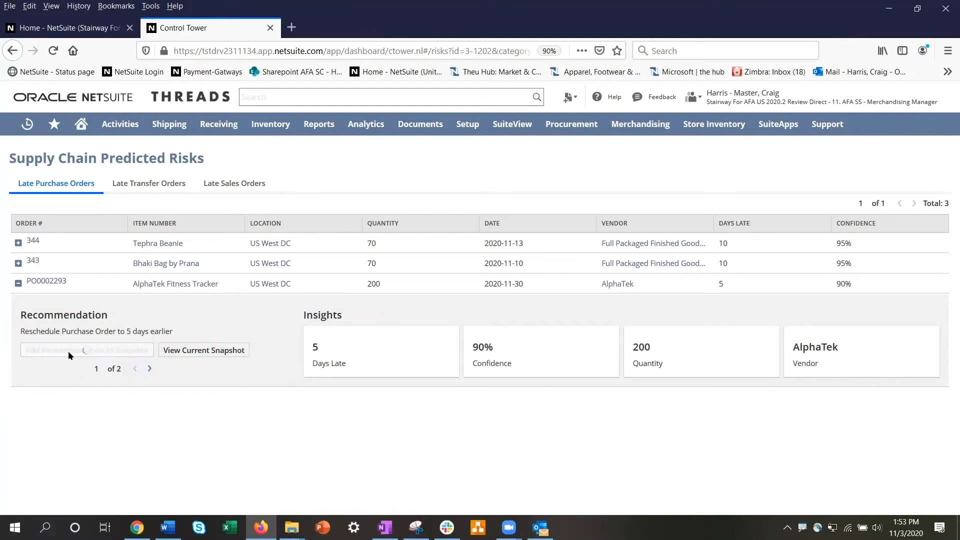
left_click(82, 350)
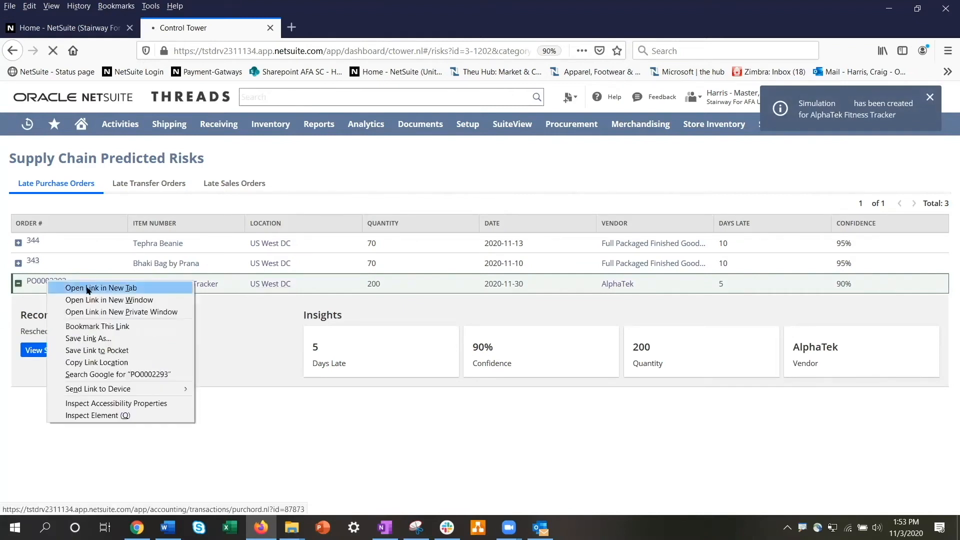
Open purchase order PO0002293 in a new tab.
left_click(100, 288)
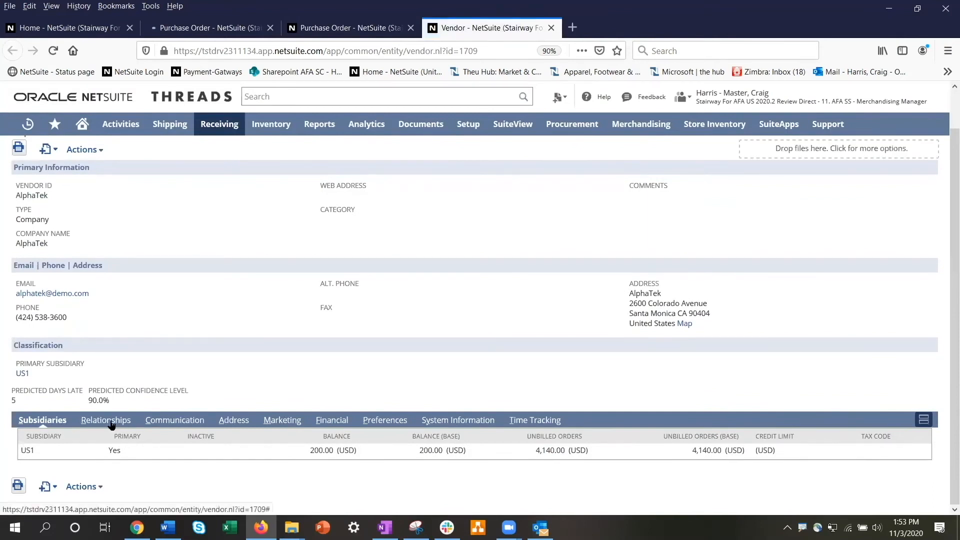
Show the vendor's Relationships and Communication history and view the RE: Expedite / Reschedule message.
left_click(106, 420)
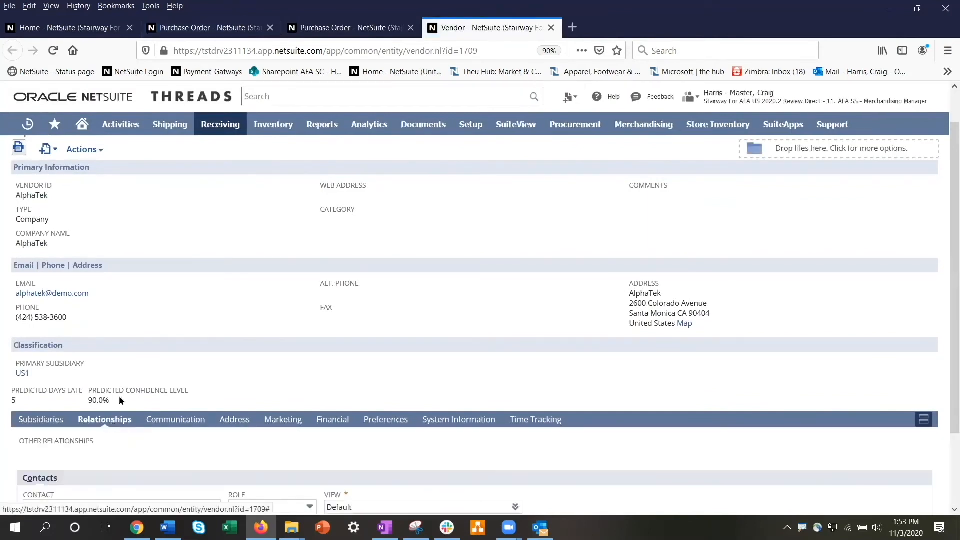
scroll("down", 3)
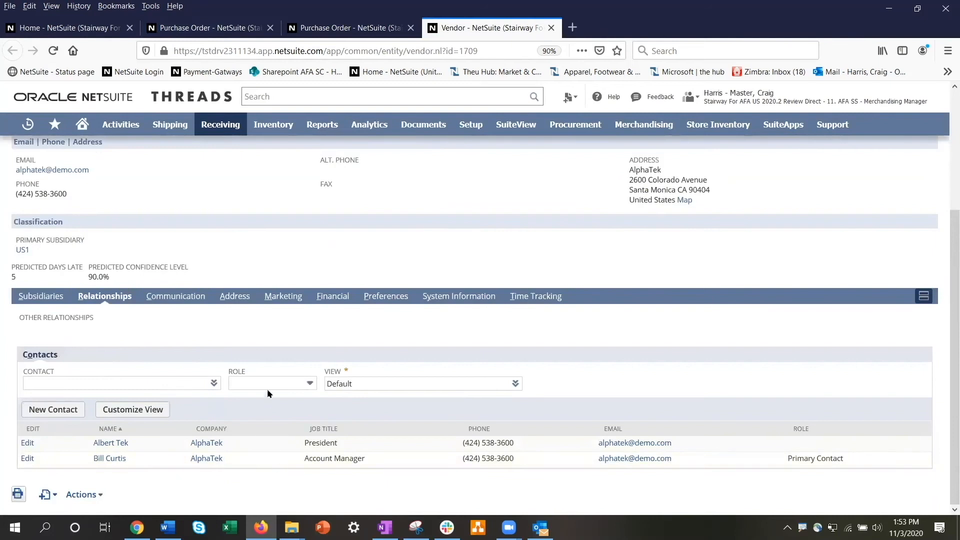
left_click(175, 295)
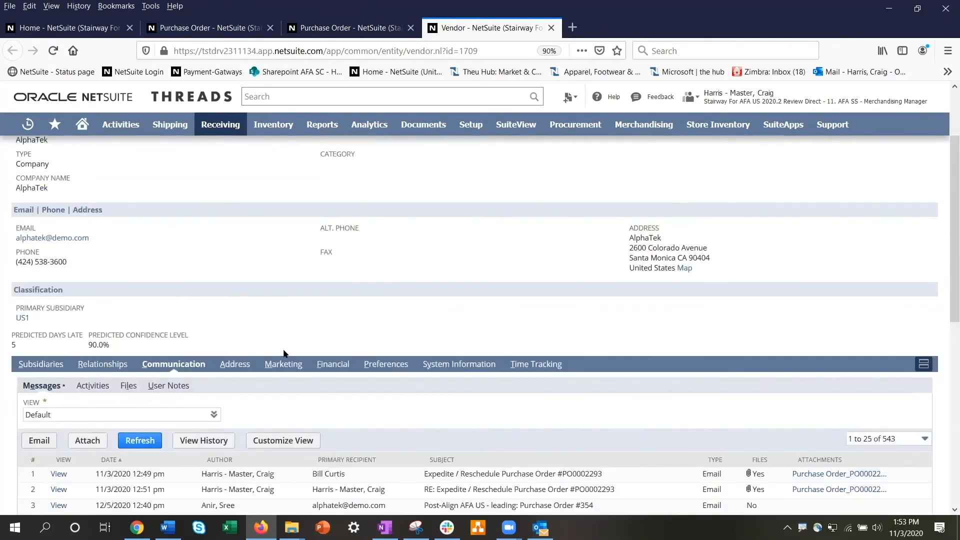
scroll("down", 3)
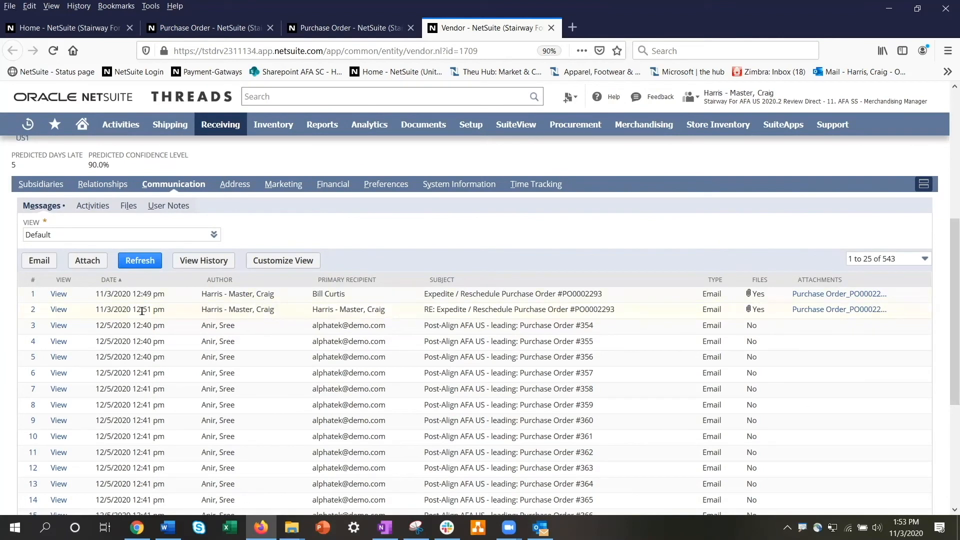
left_click(58, 310)
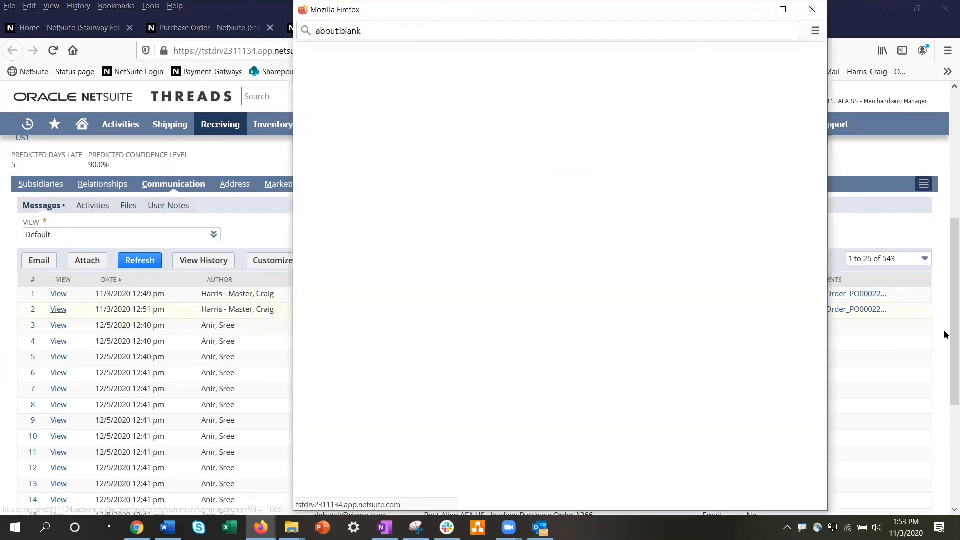
Read AlphaTek's reply moving the PO0002293 ship date up to Nov. 25, then close it.
left_click(58, 309)
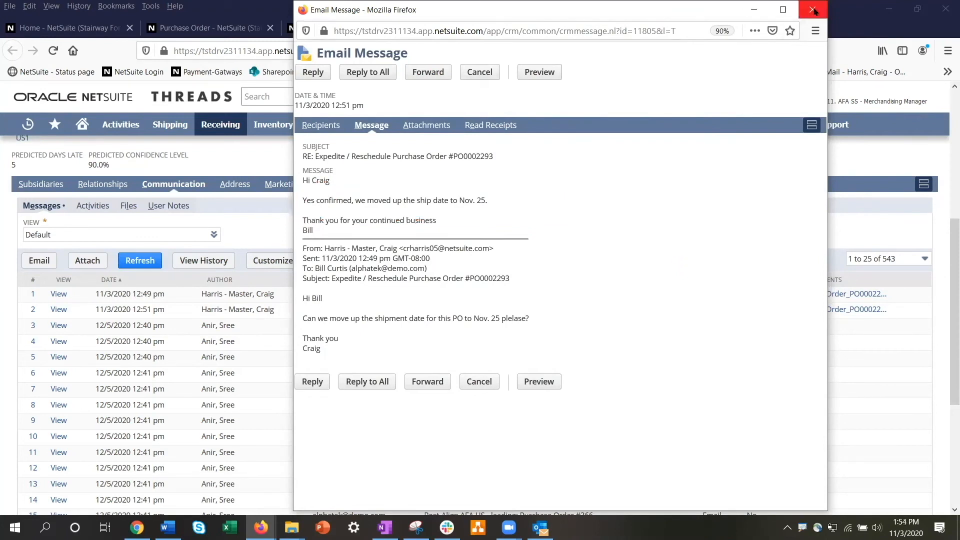
left_click(814, 9)
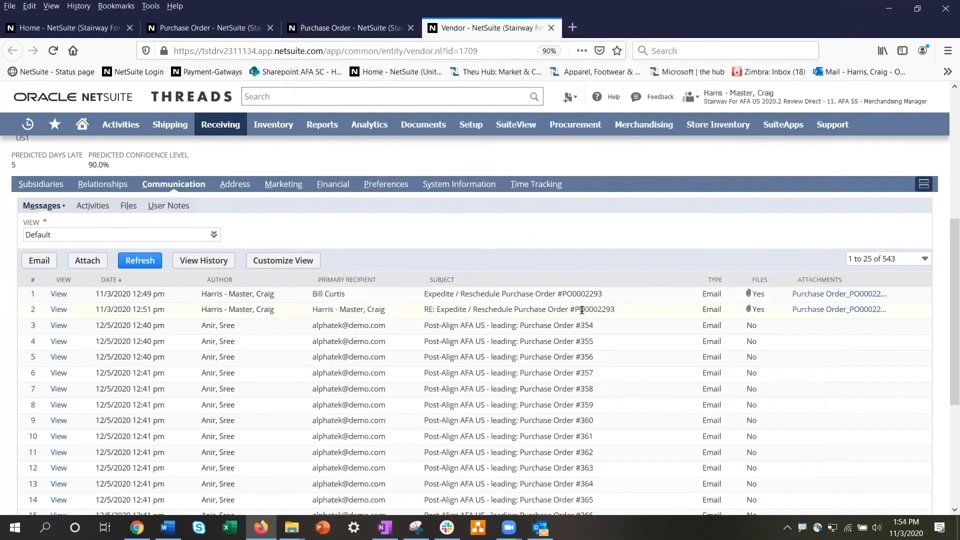
Change PO0002293's line expected receipt date to 11/25/2020, save, and close the tab.
scroll("up", 3)
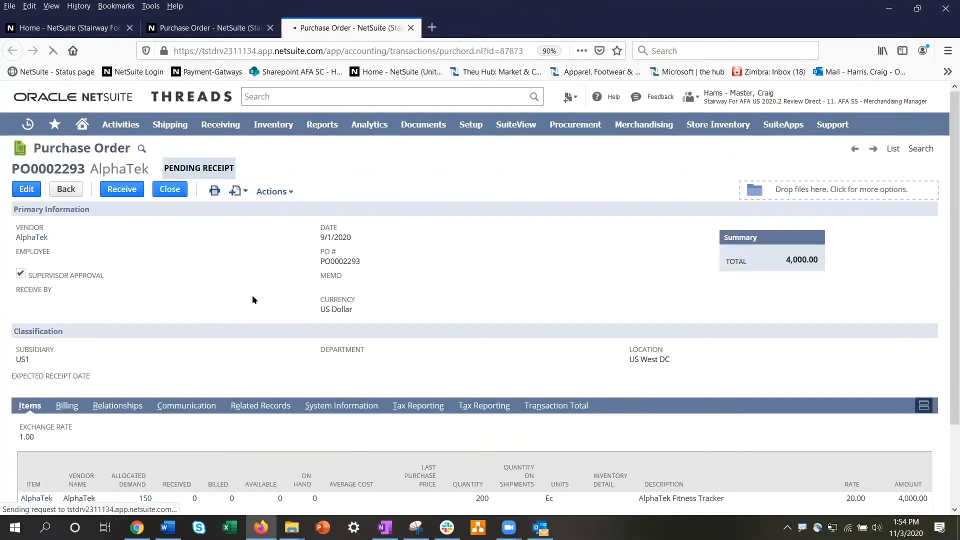
left_click(25, 188)
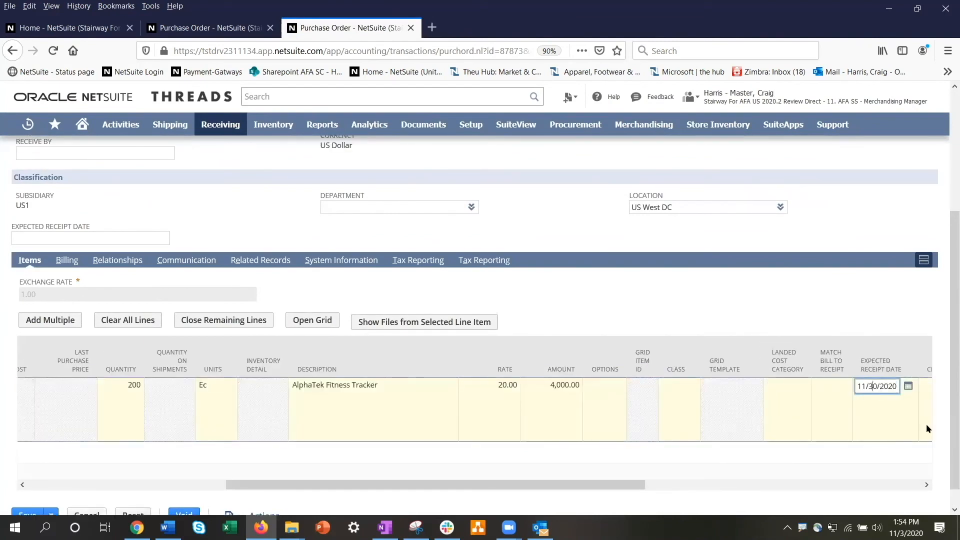
type("11/25/2020")
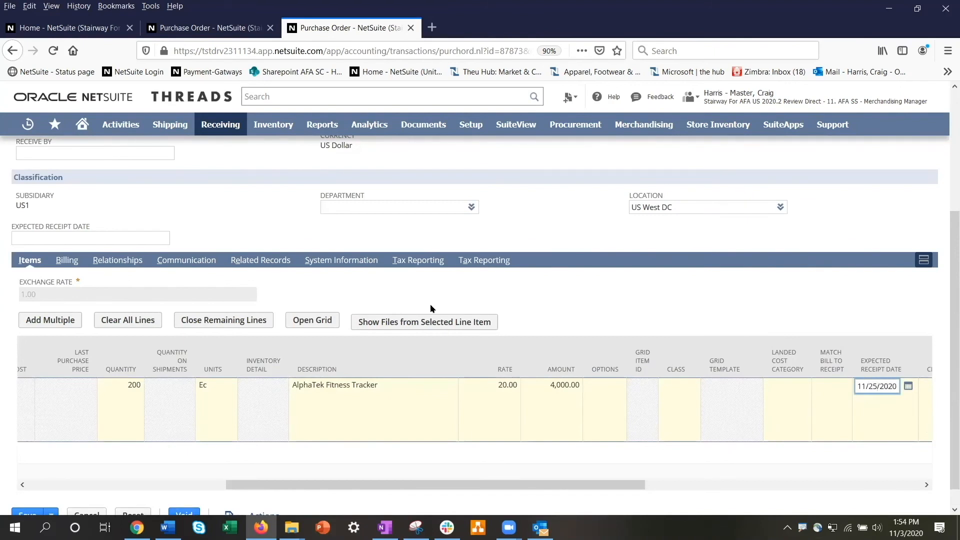
left_click(52, 188)
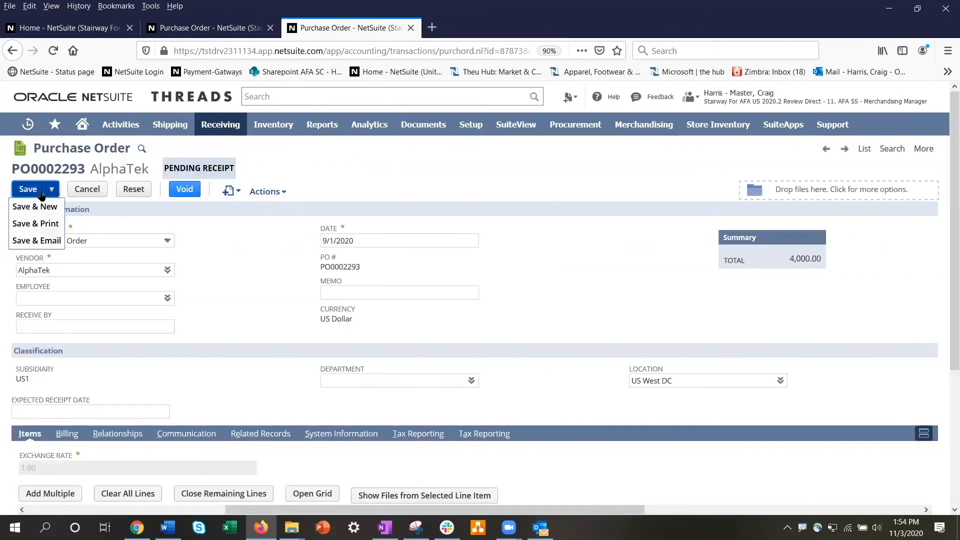
left_click(28, 188)
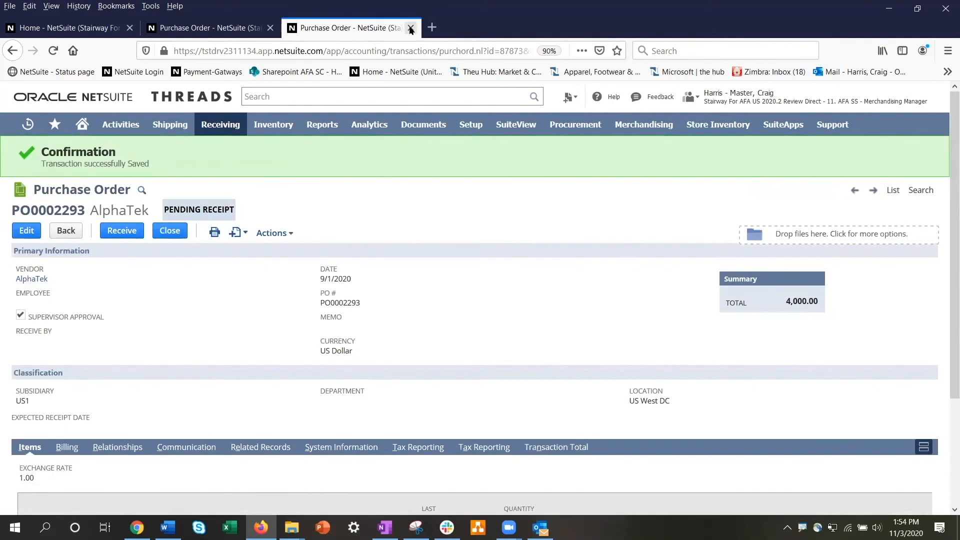
left_click(410, 28)
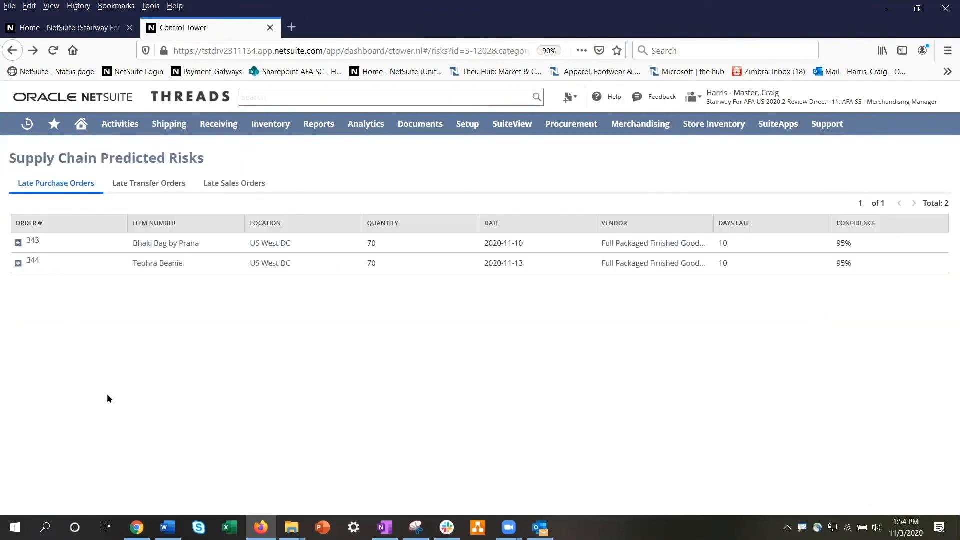
mouse_move(412, 306)
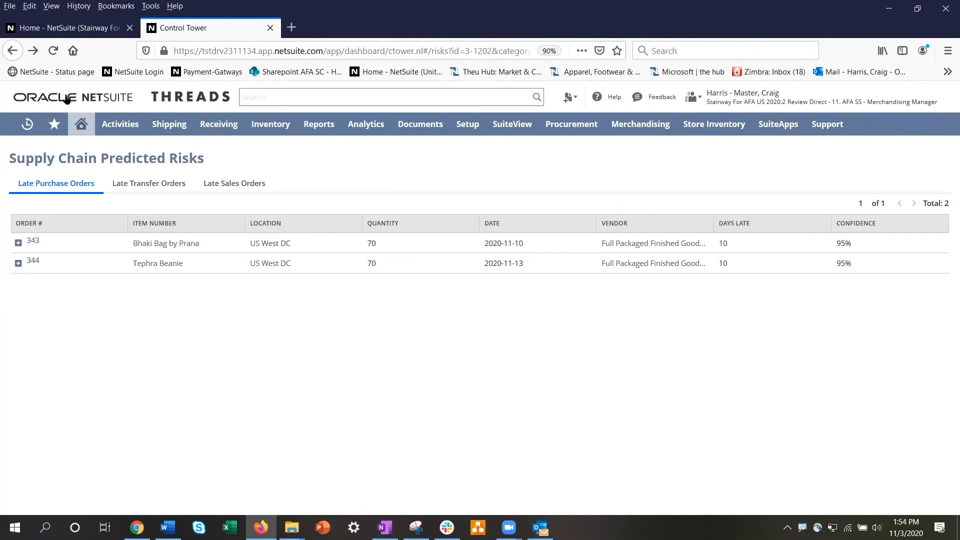
Return to the Control Tower Dashboard using the Home icon.
left_click(81, 123)
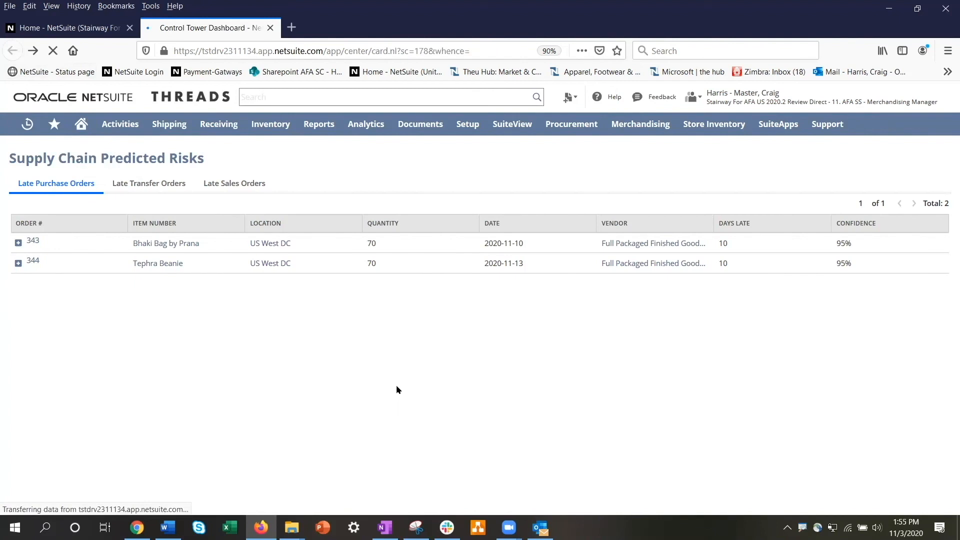